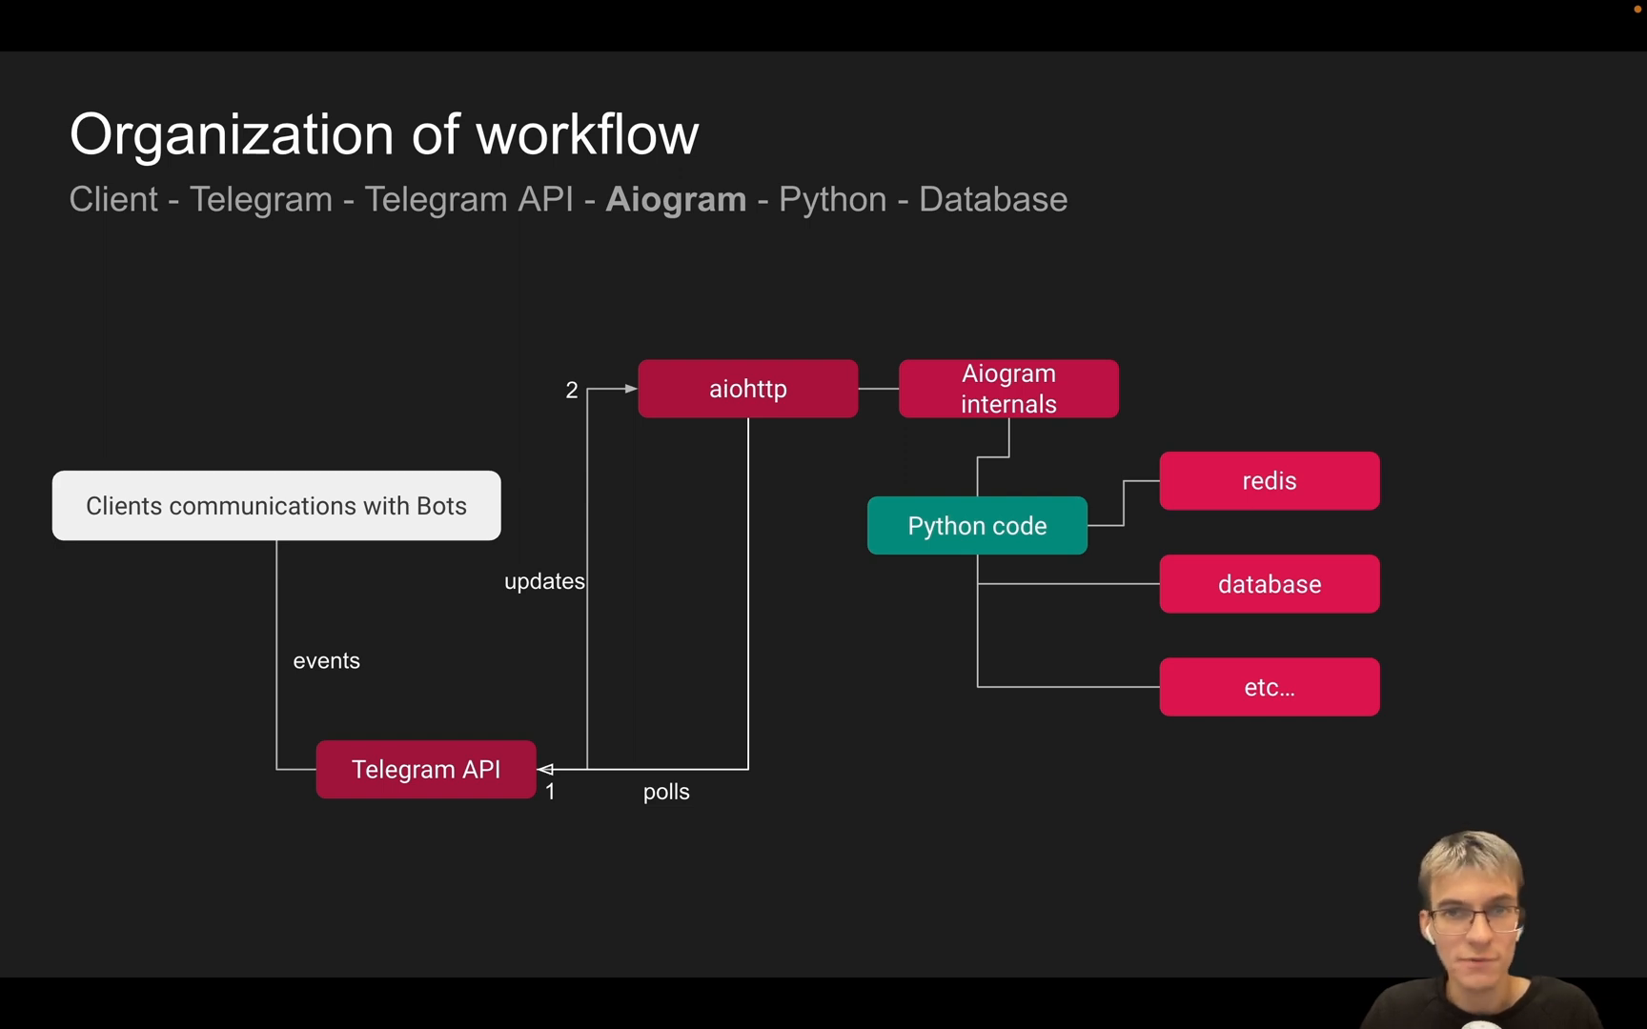
mouse_move(875, 904)
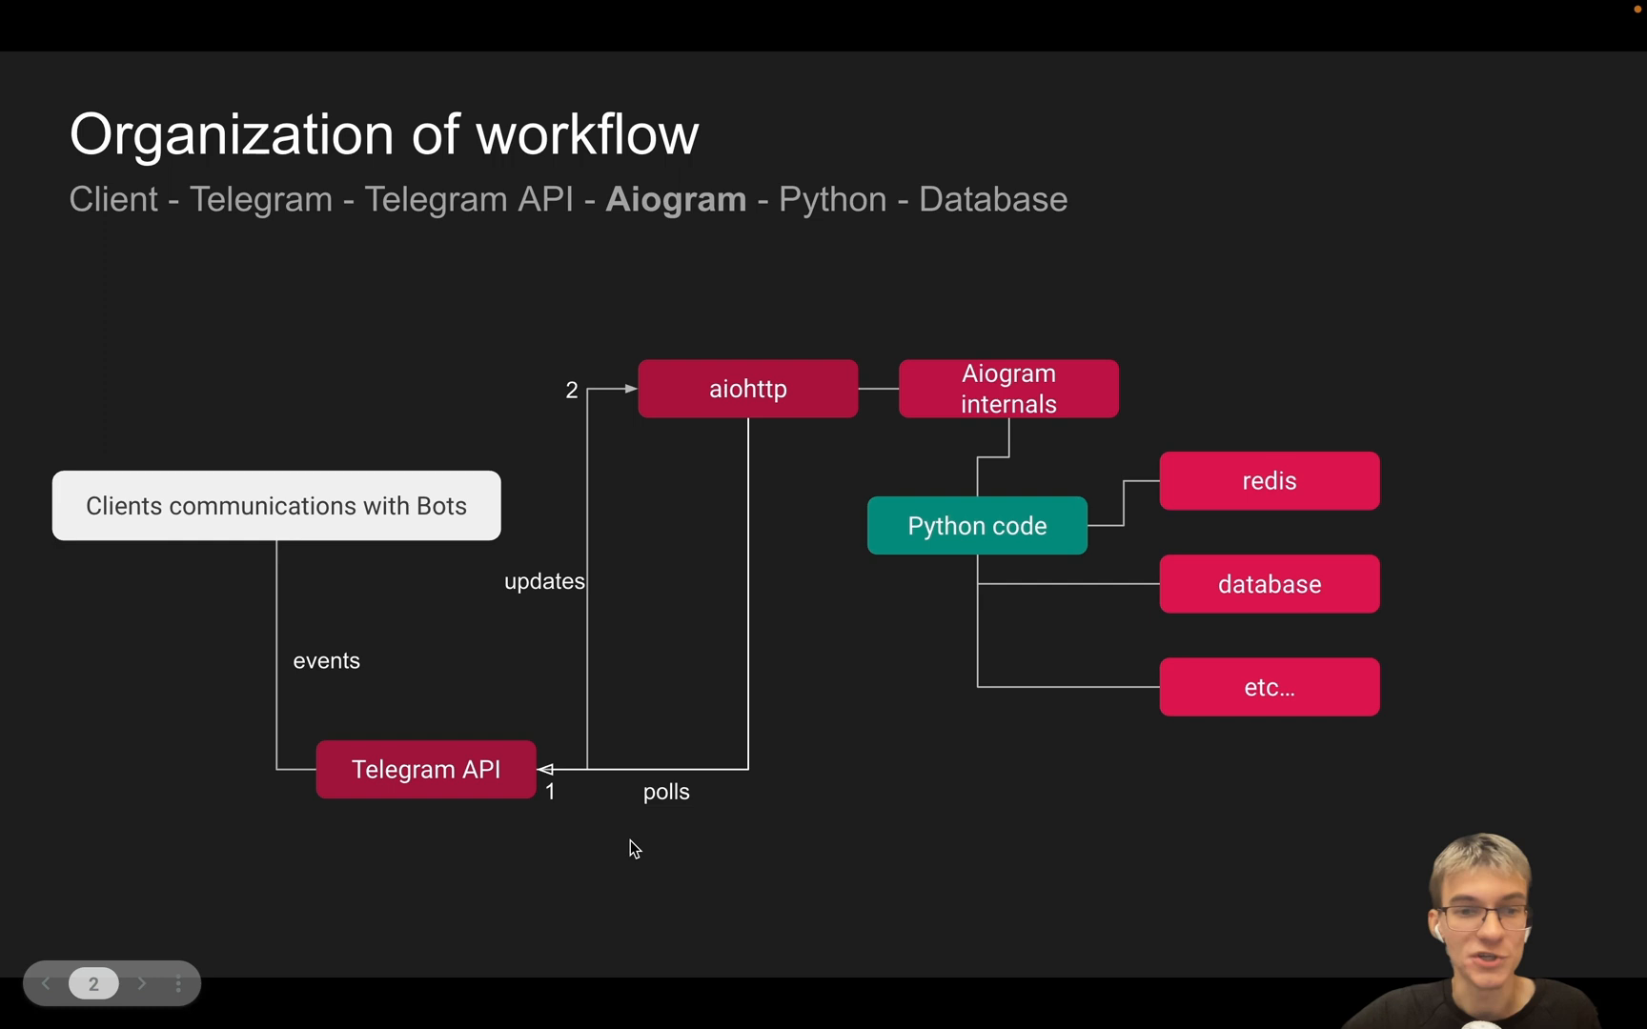
mouse_move(730, 420)
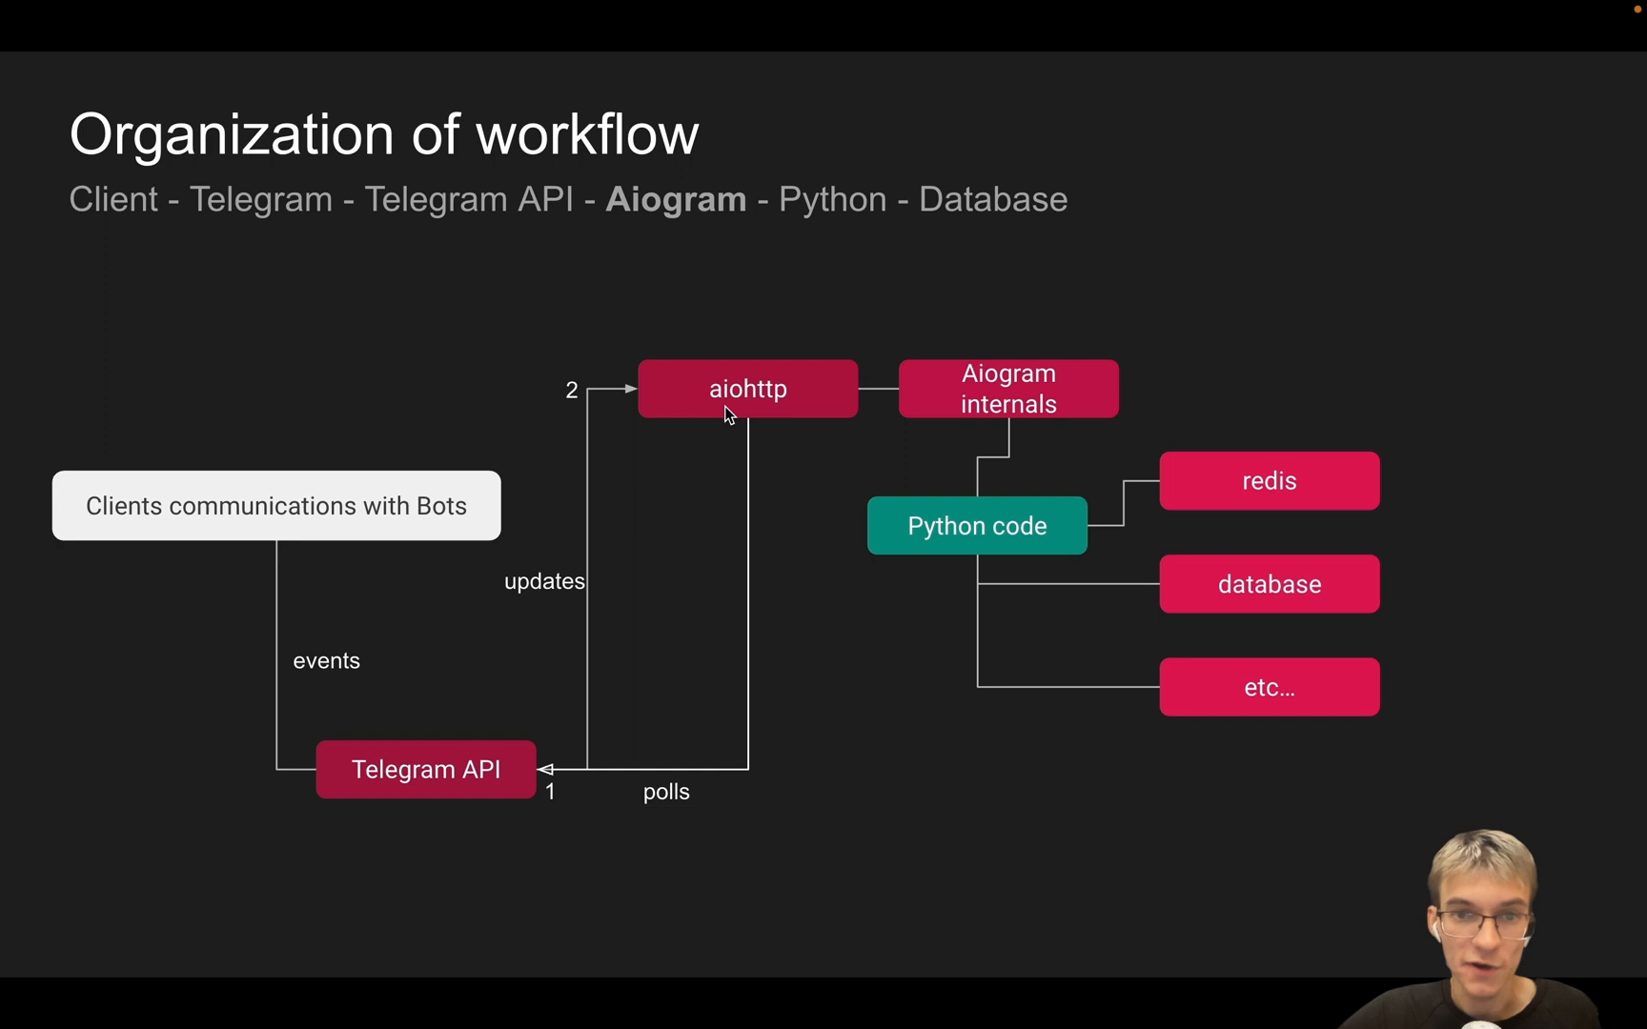
mouse_move(818, 602)
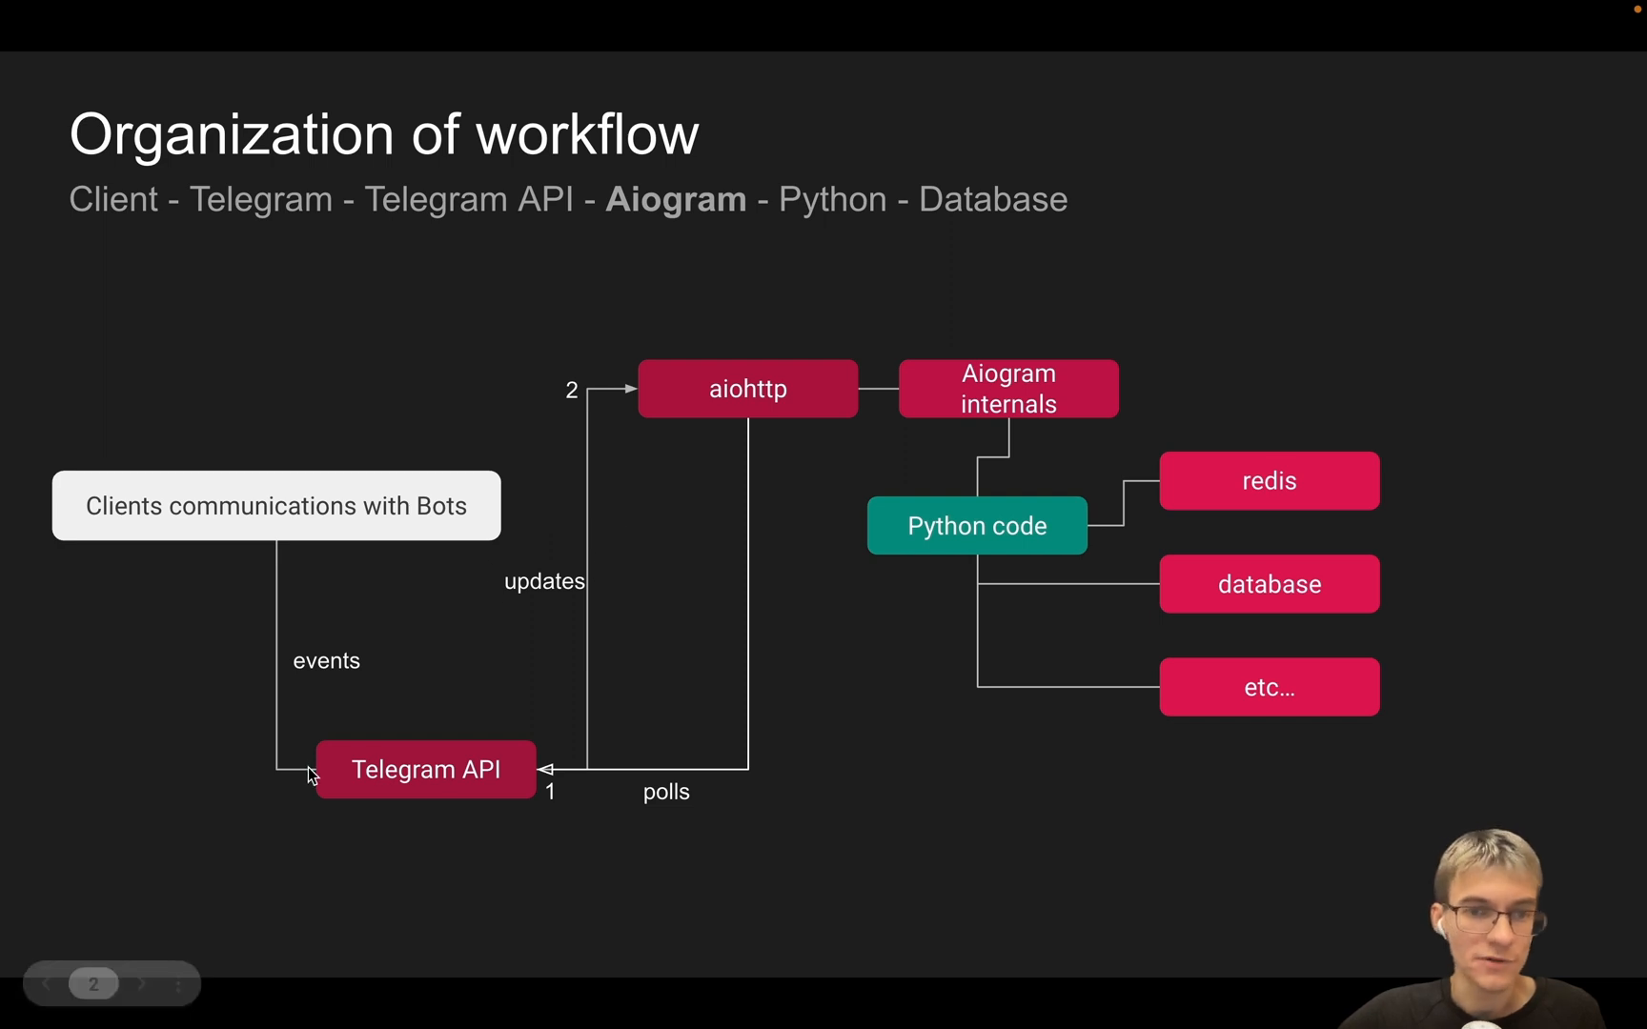
mouse_move(791, 616)
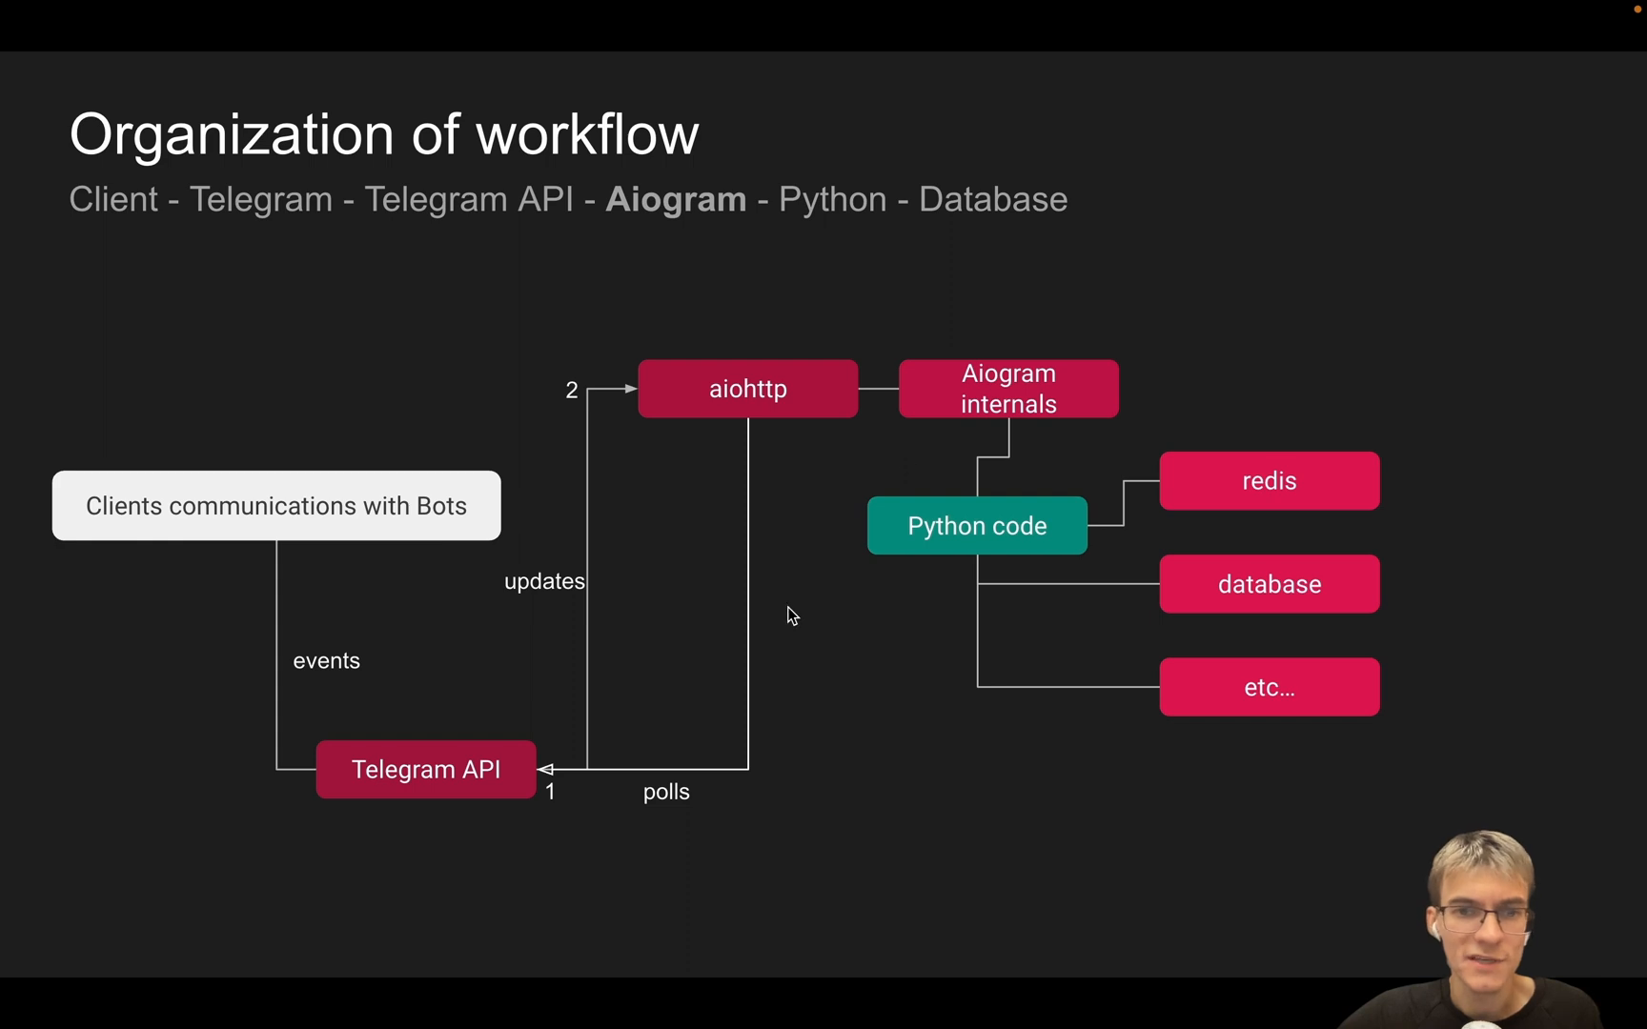